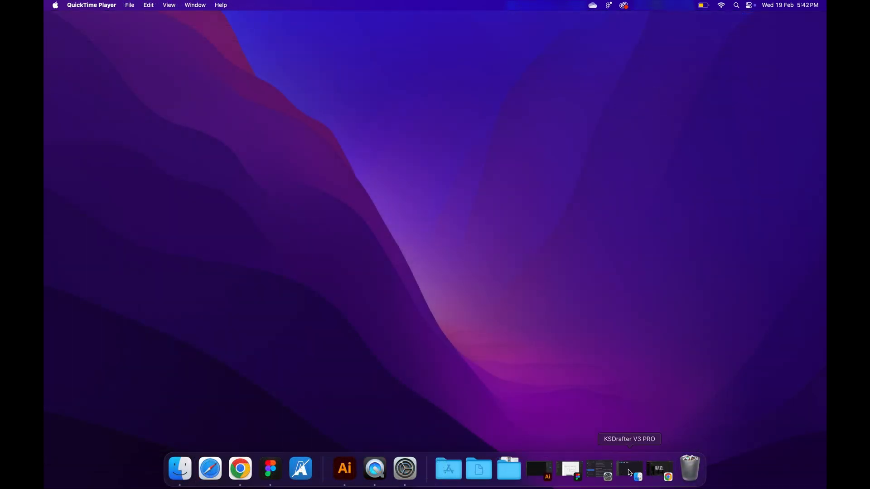
Browse the KSDrafter V3 PRO folder and navigate into Plugin Folder > MacOS
left_click(629, 469)
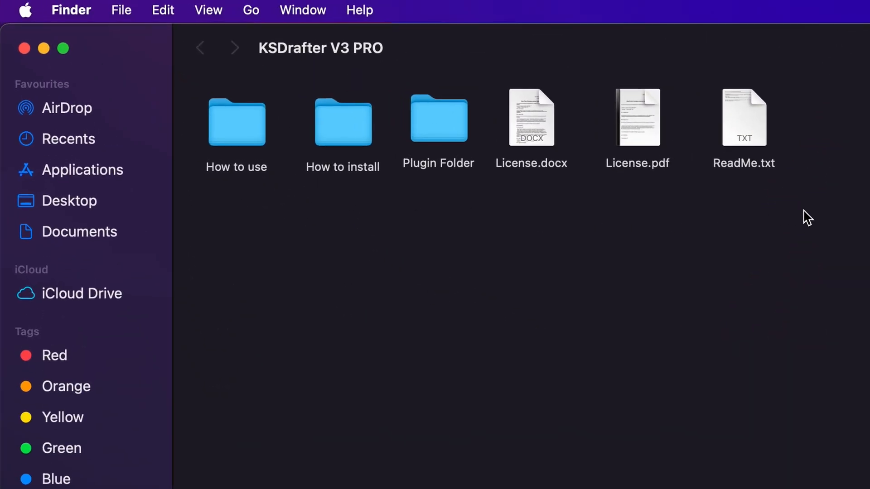
mouse_move(348, 284)
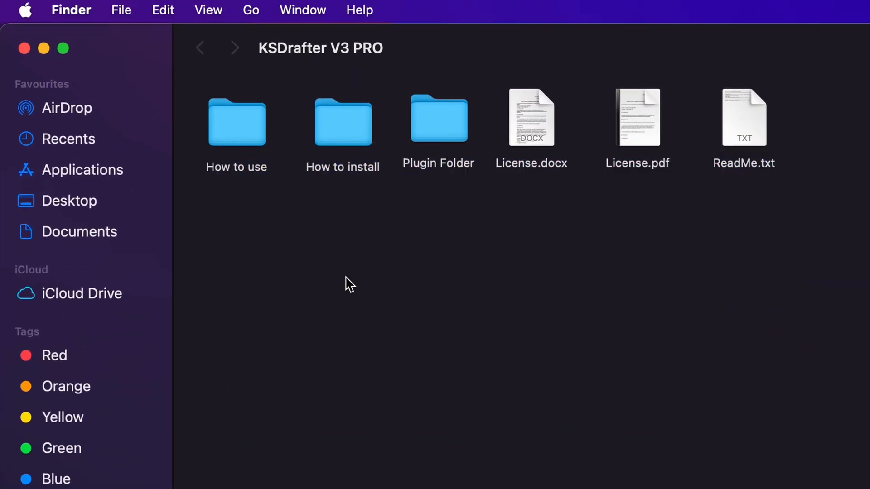
left_click(236, 122)
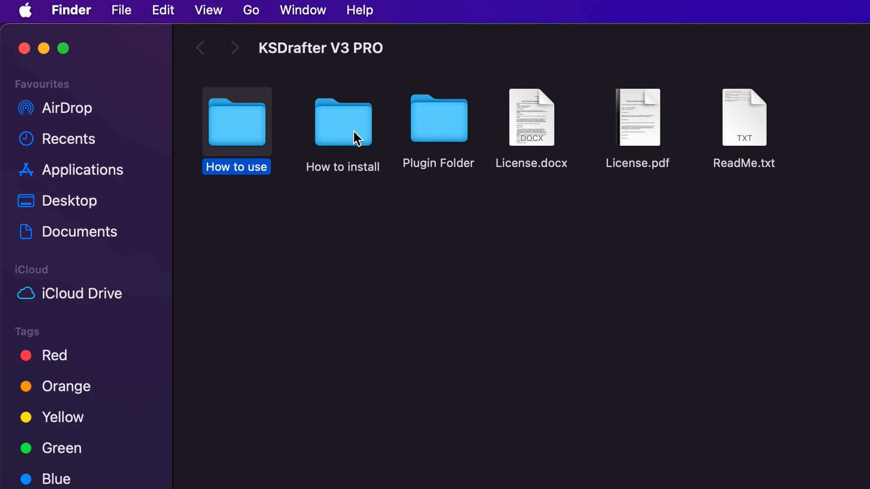
left_click(343, 123)
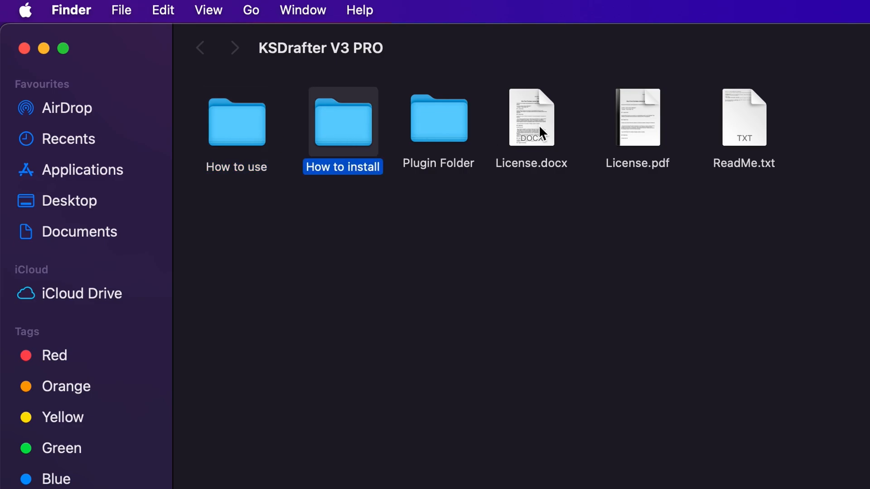
left_click(637, 117)
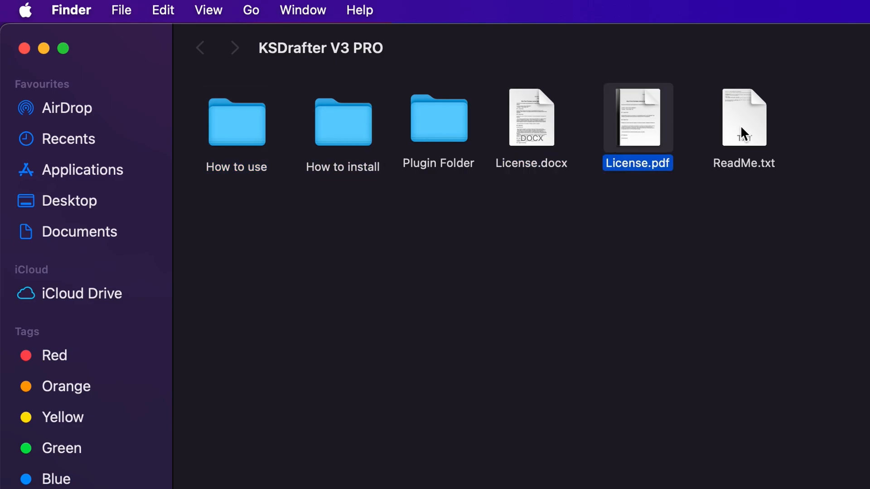
left_click(439, 119)
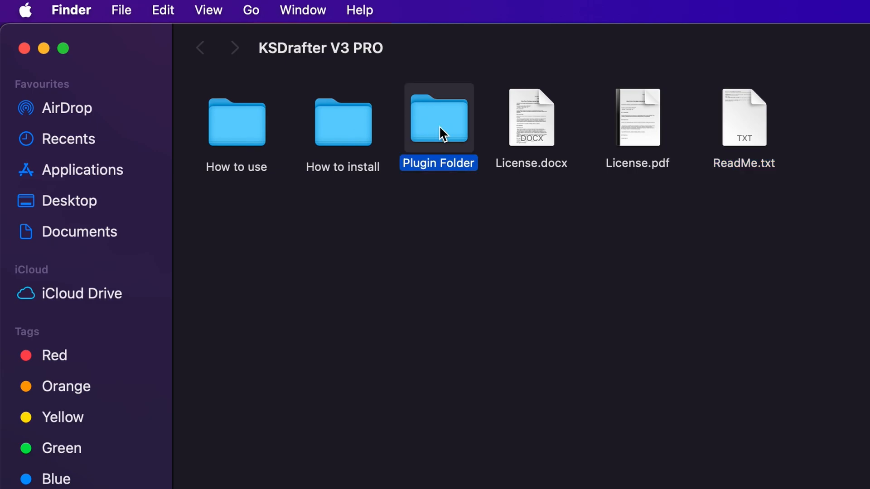
double_click(439, 119)
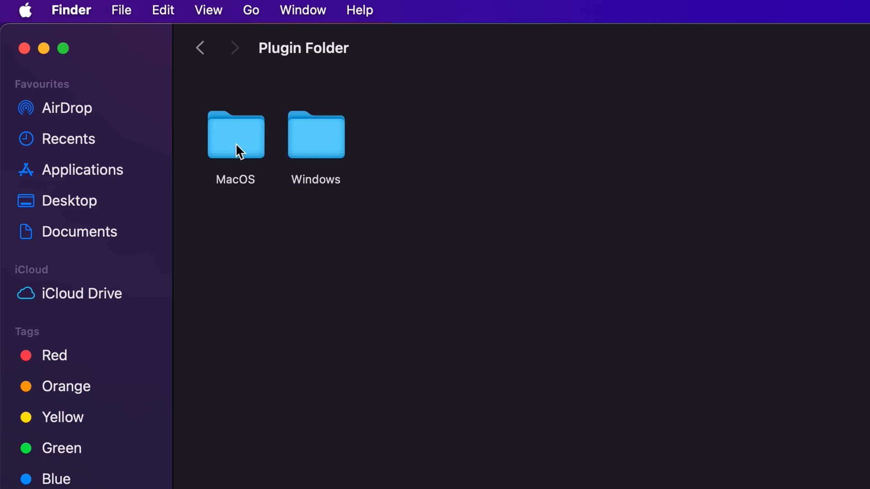
double_click(236, 134)
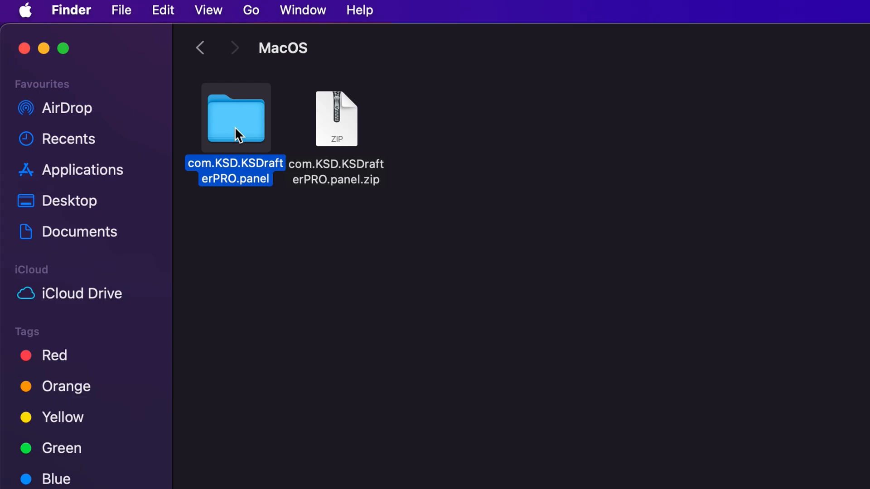
Copy the com.KSD.KSDrafterPRO.panel folder from the context menu
right_click(236, 117)
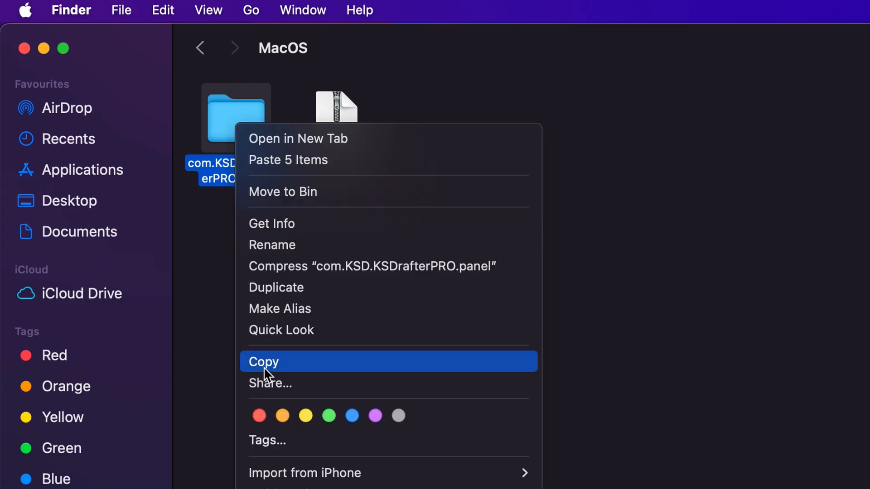
left_click(264, 362)
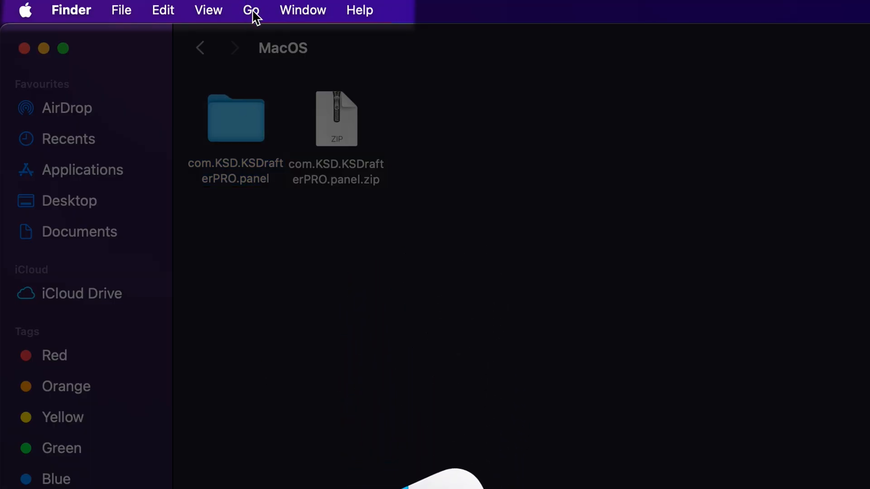
Navigate Macintosh HD > Library > Application Support > Adobe > CEP
left_click(251, 10)
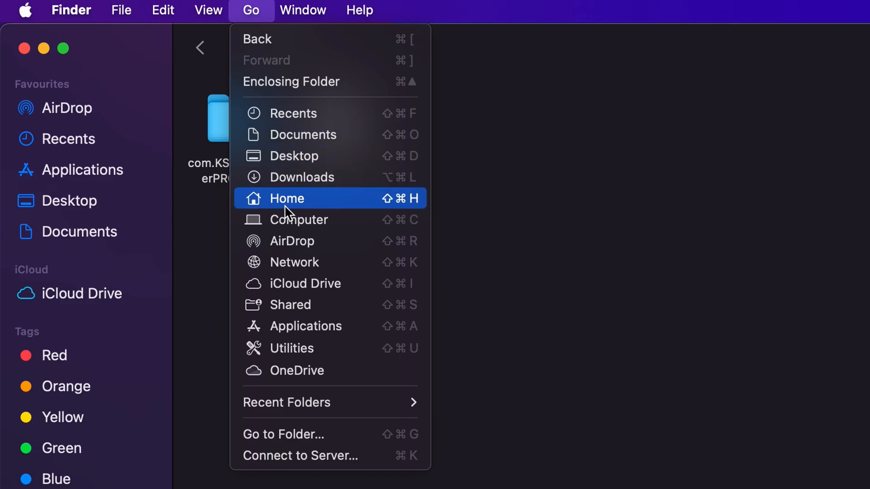
left_click(298, 219)
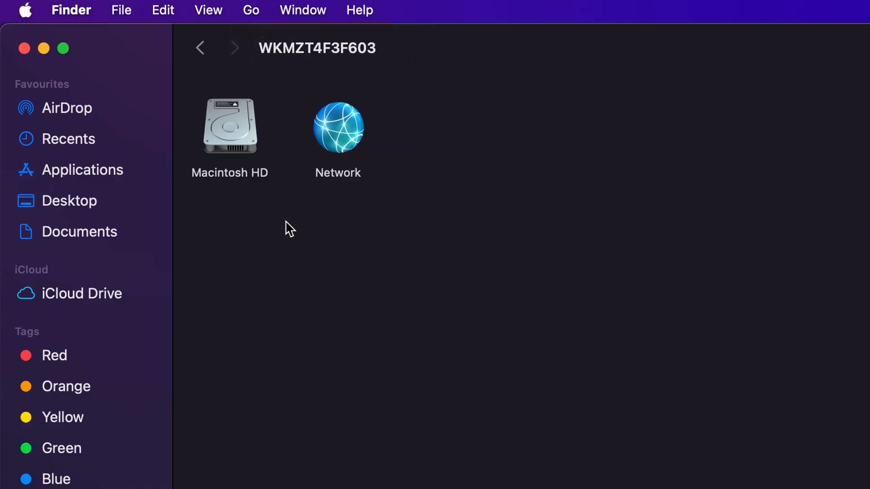
double_click(229, 126)
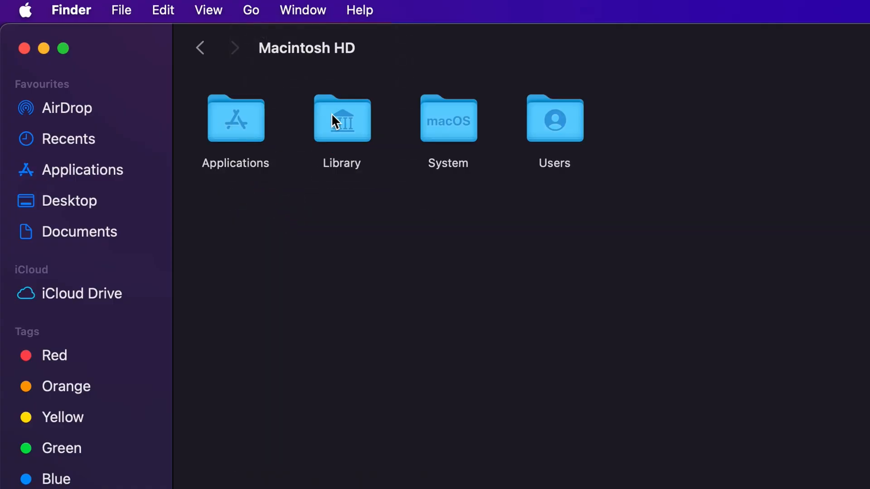
double_click(342, 117)
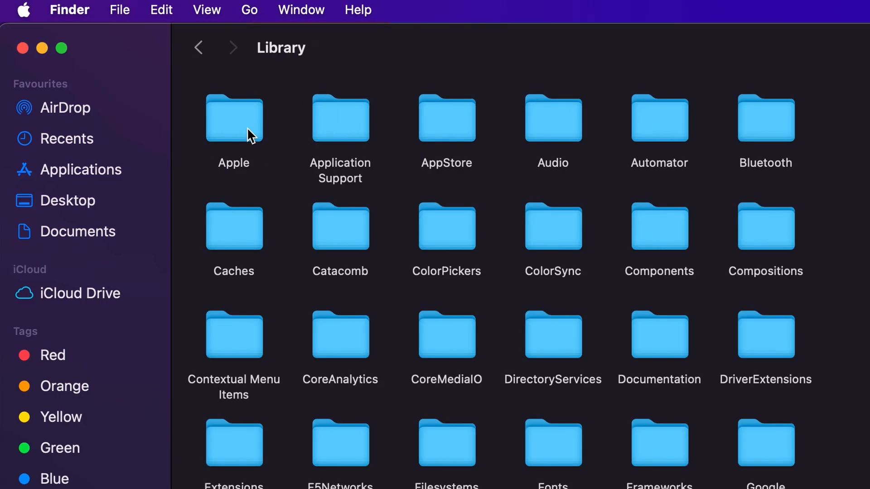
double_click(340, 118)
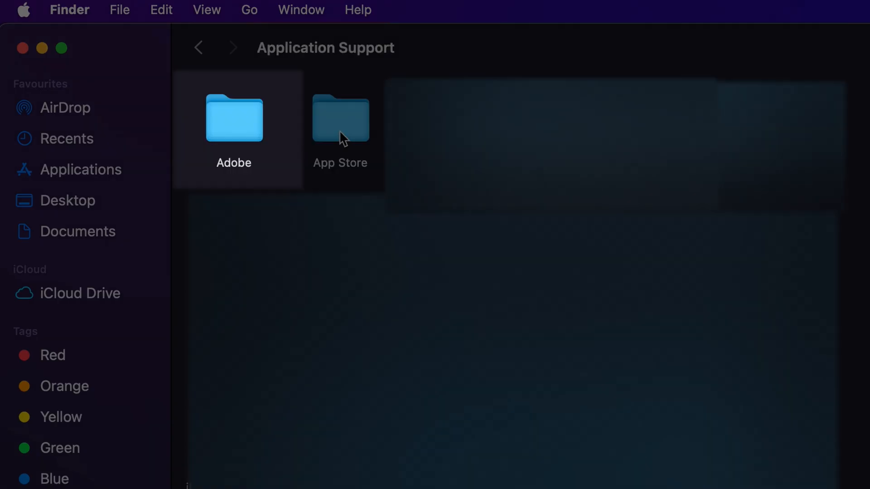
double_click(234, 118)
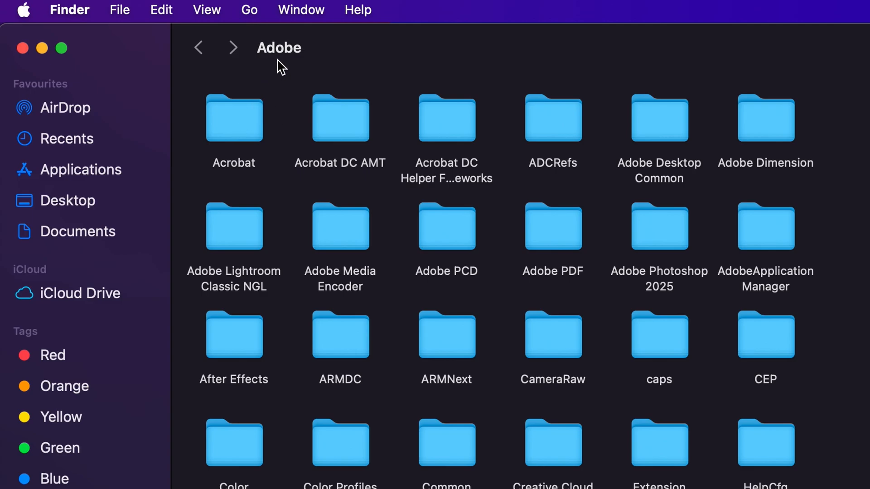
mouse_move(246, 161)
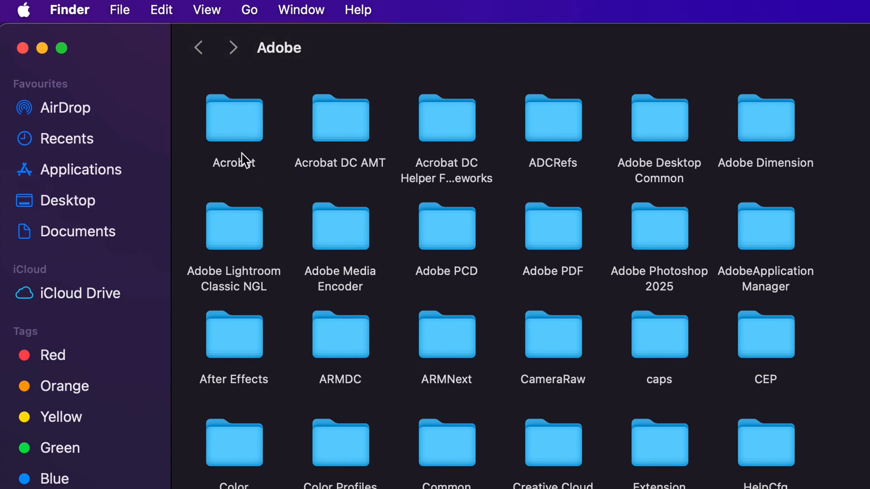
left_click(764, 335)
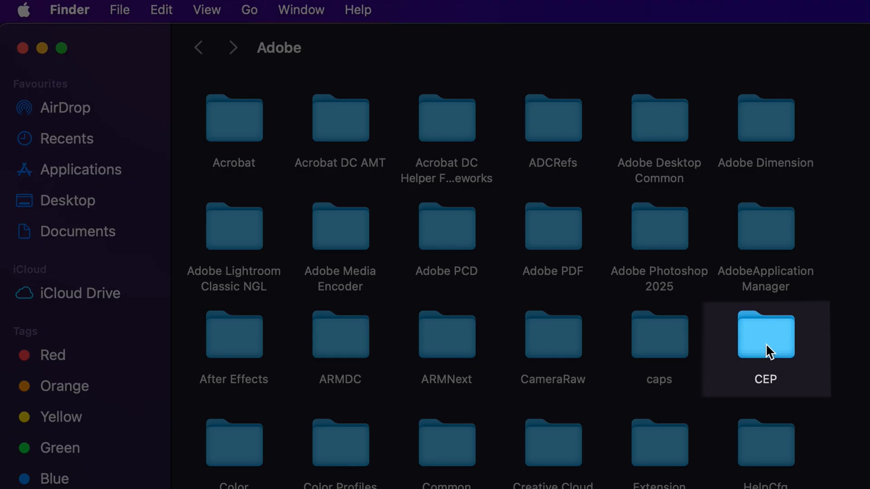
double_click(764, 338)
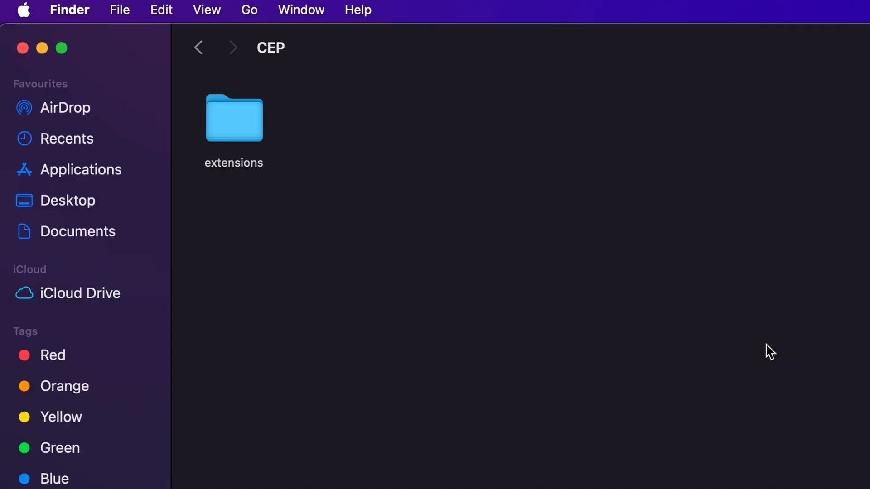
Paste com.KSD.KSDrafterPRO.panel into the extensions folder, authorising the copy with the password
double_click(234, 118)
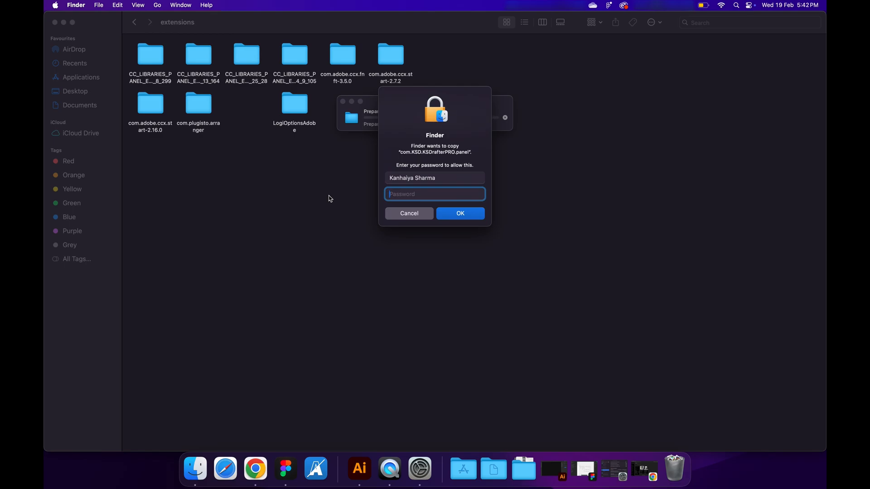
left_click(460, 213)
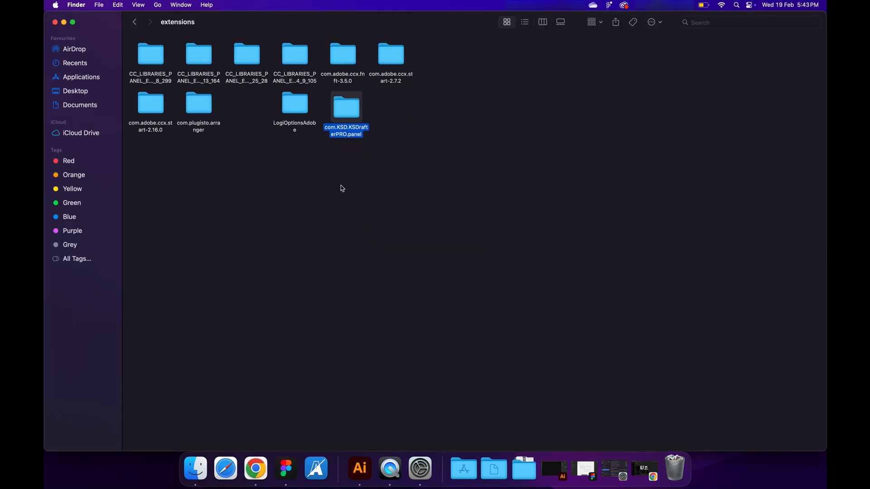
mouse_move(358, 468)
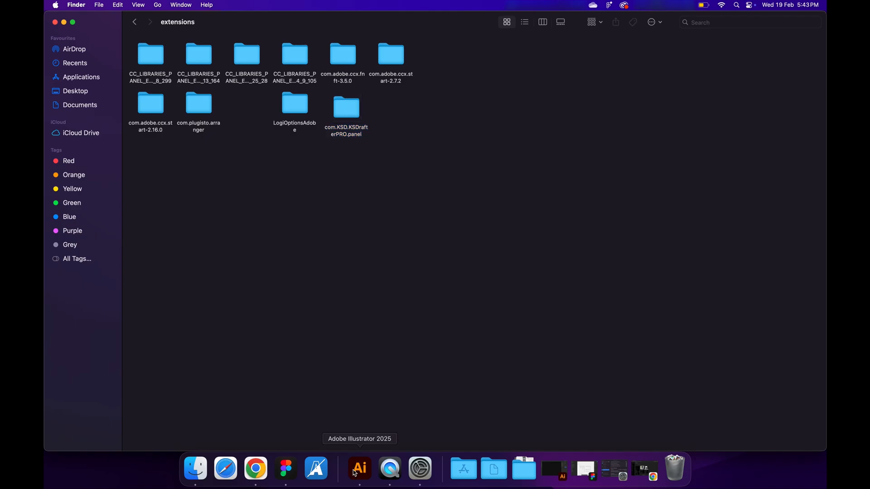
mouse_move(361, 438)
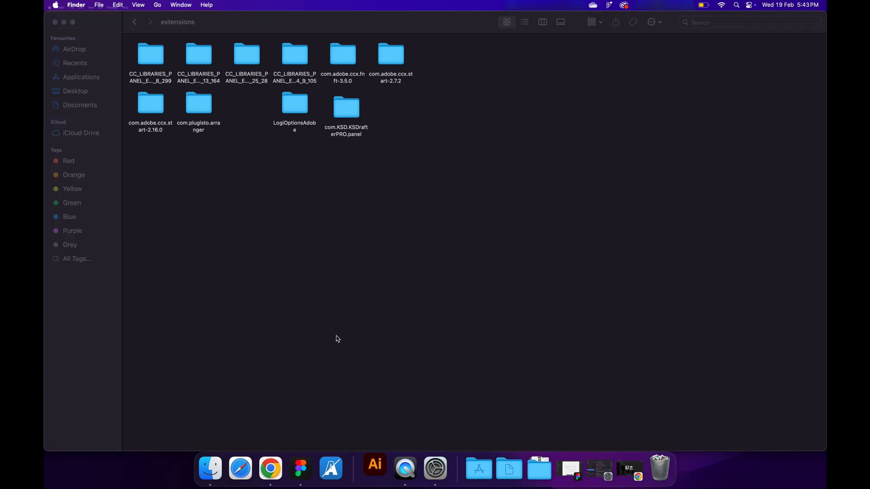
Switch to Illustrator and launch KSDrafter V3 PRO from Window > Extensions
left_click(374, 469)
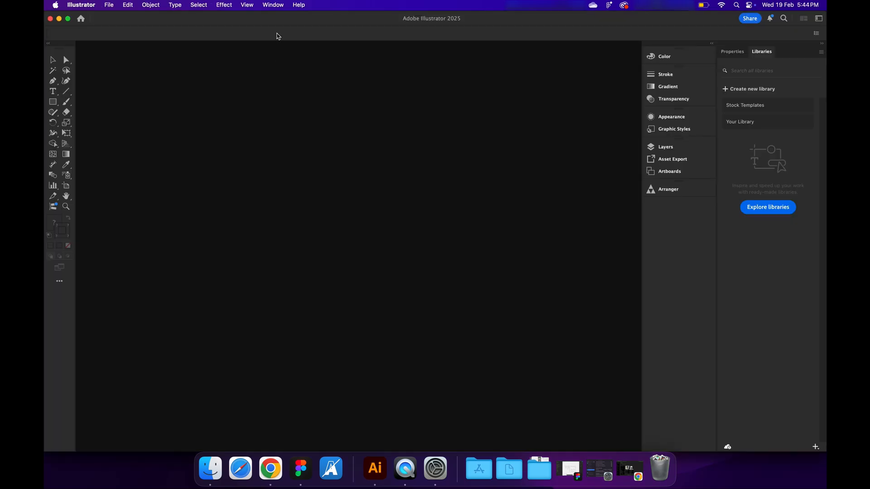
left_click(273, 4)
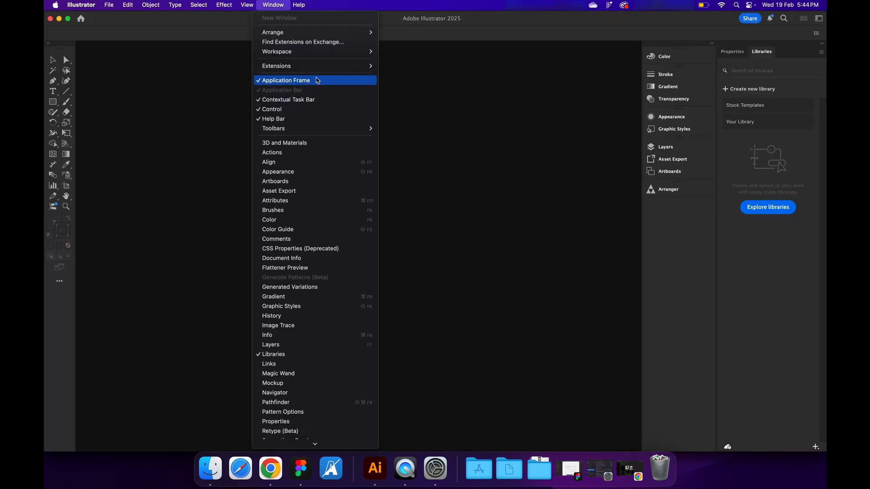
mouse_move(276, 66)
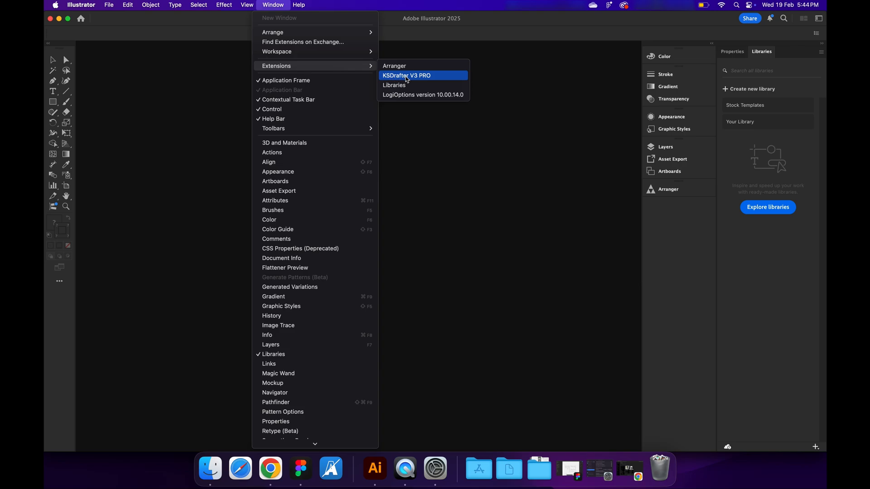
mouse_move(416, 78)
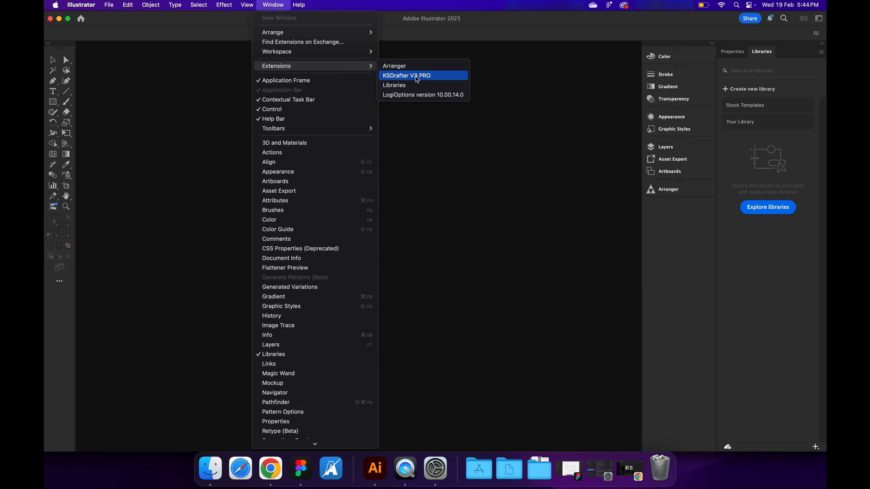
left_click(406, 75)
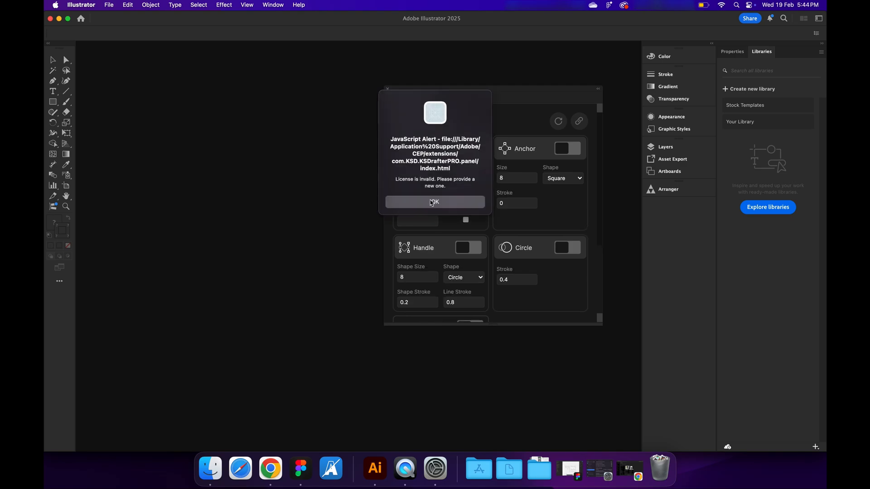
Dismiss the 'License is invalid' alert, focus the license-key field and switch to Chrome
left_click(435, 201)
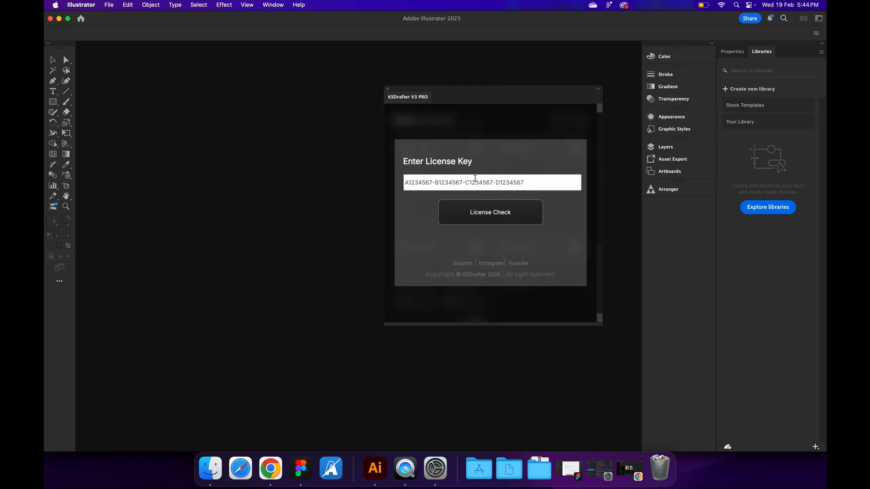
left_click(492, 182)
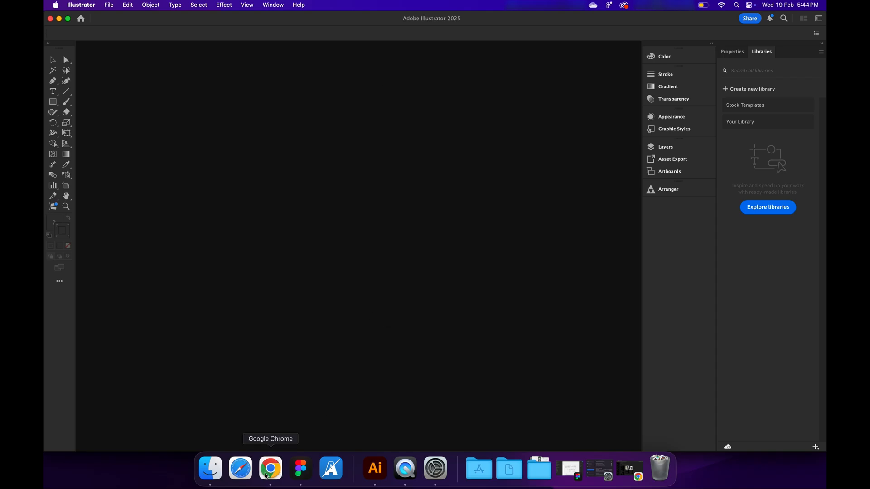
left_click(270, 469)
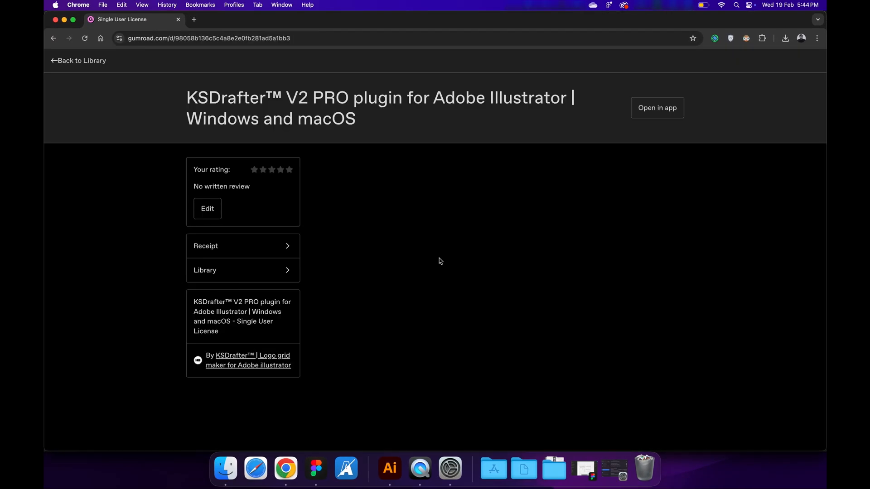
Enter the Gumroad license key, run License Check and acknowledge the successful validation
left_click(659, 219)
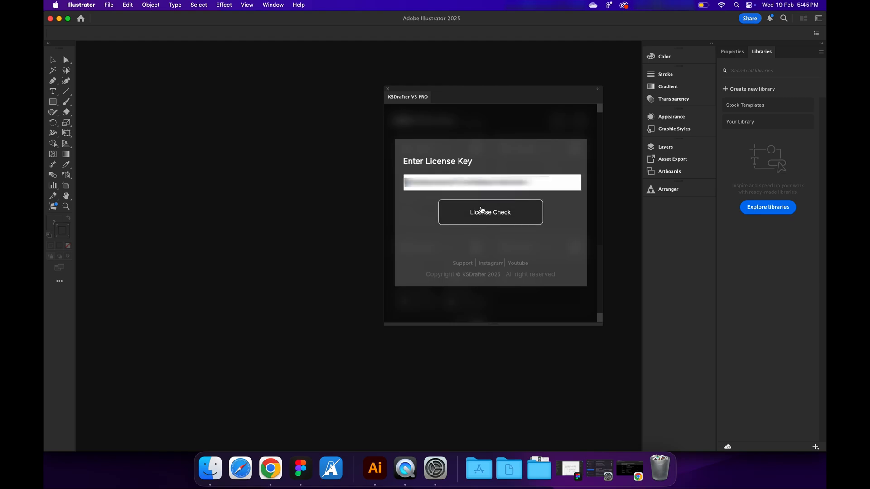
left_click(490, 212)
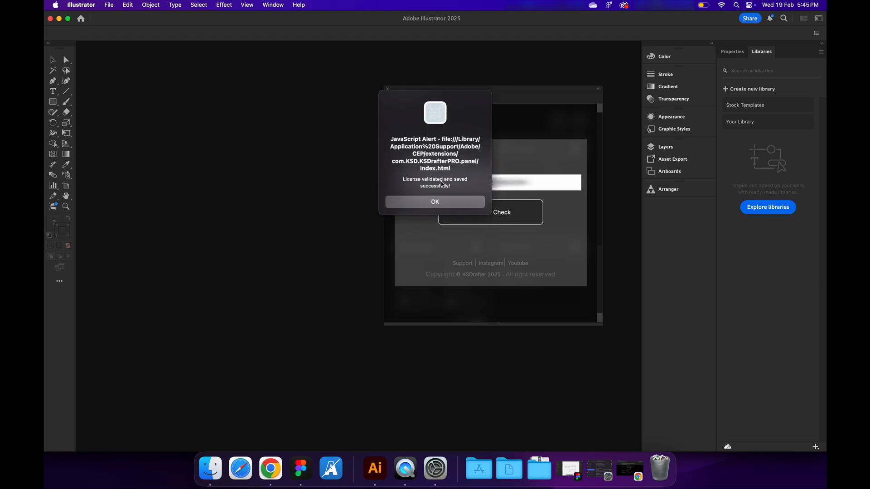
left_click(435, 201)
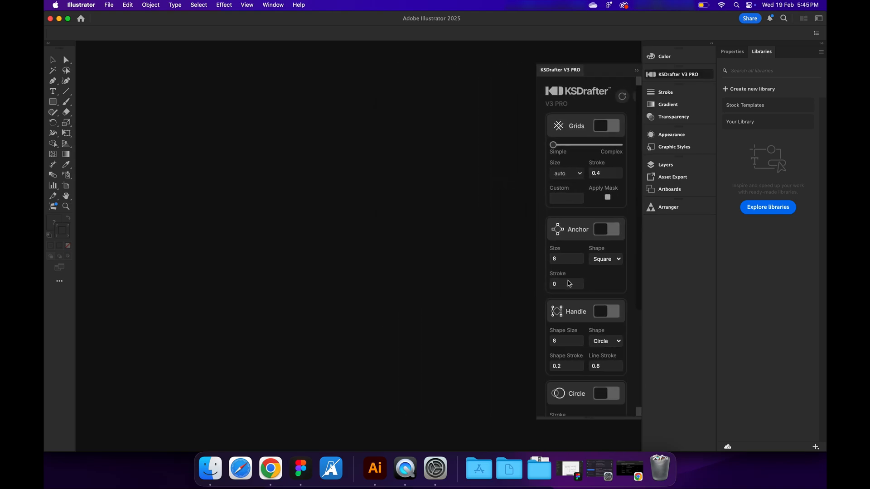
Drag the KSDrafter V3 PRO panel by its tab into the right-hand panel dock
scroll("down", 3)
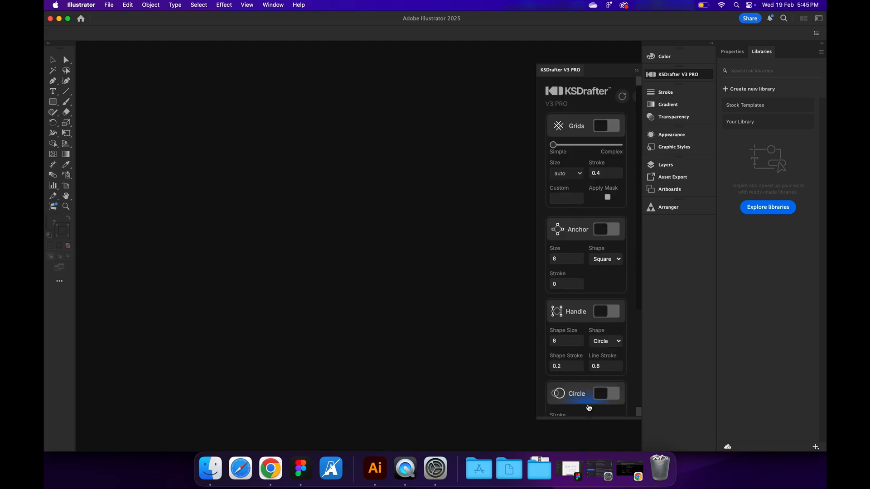
mouse_move(527, 190)
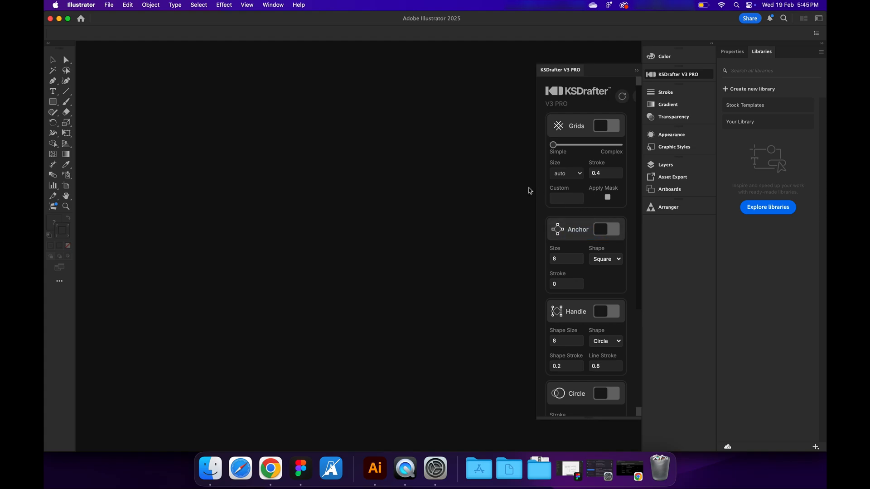
left_click_drag(560, 70, 481, 69)
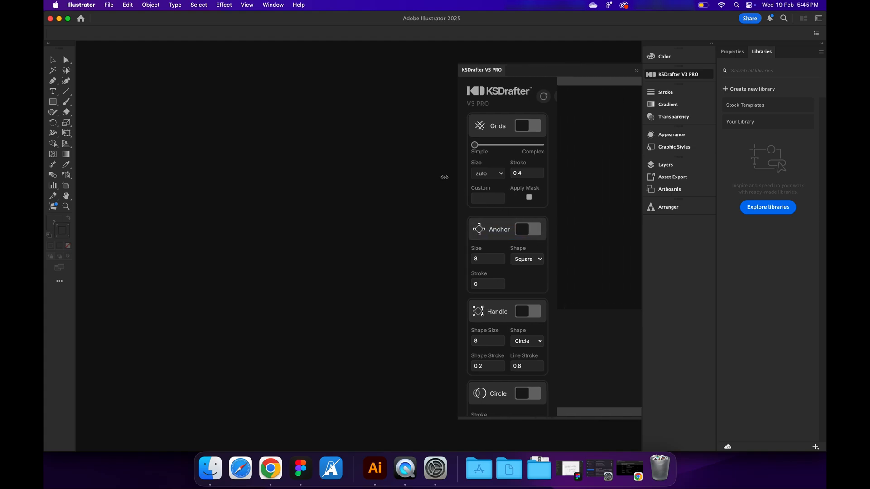